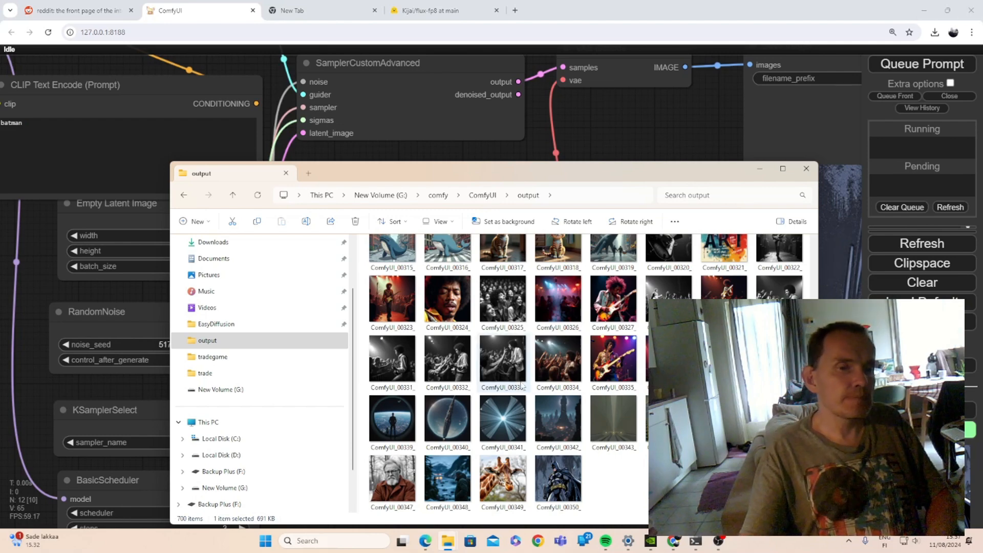
Step: View a generated output image in Explorer, then switch to the Hugging Face flux-fp8 browser tab
{"action": "double_click", "coordinate": [502, 484]}
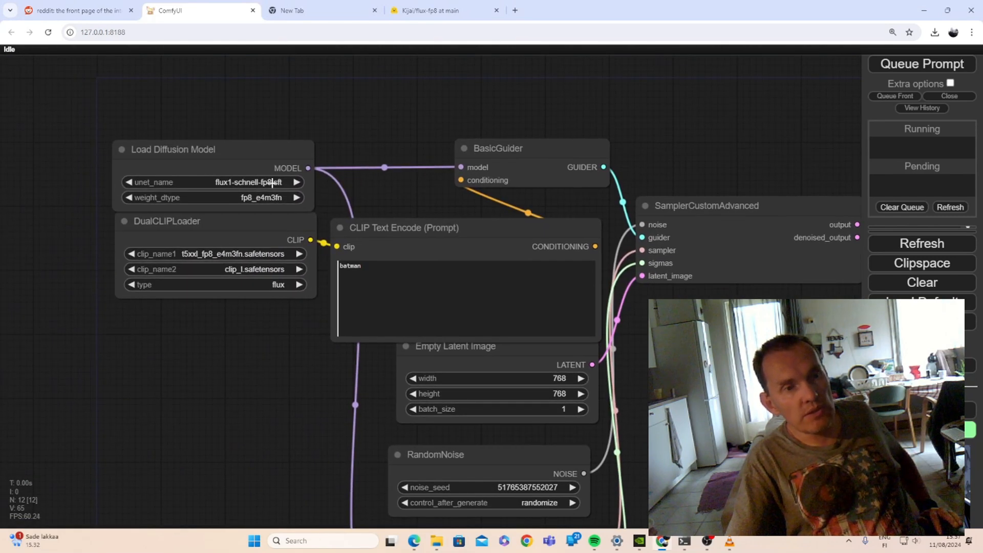
{"action": "left_click", "coordinate": [432, 11]}
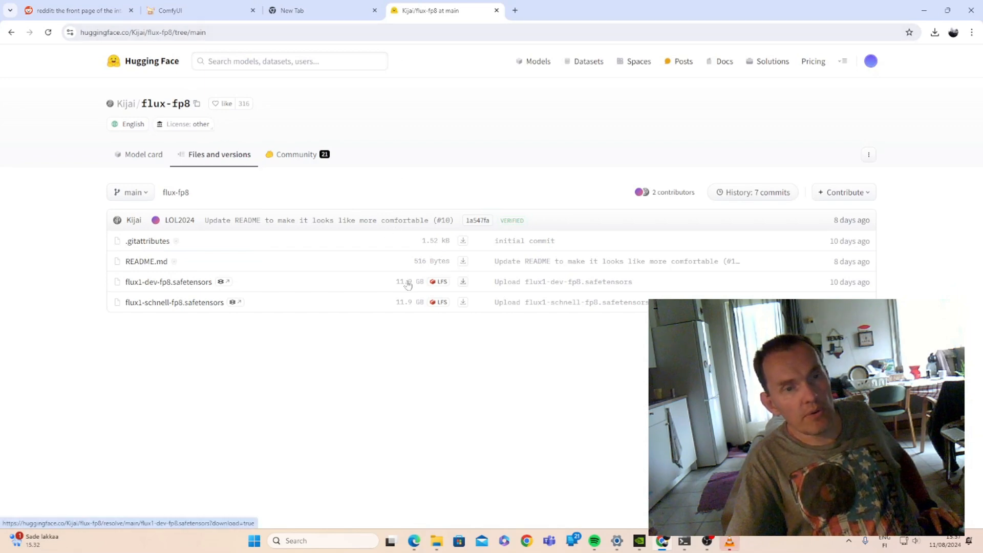
Step: Switch back to the ComfyUI tab with the schnell fp8 workflow loaded
{"action": "left_click", "coordinate": [197, 10]}
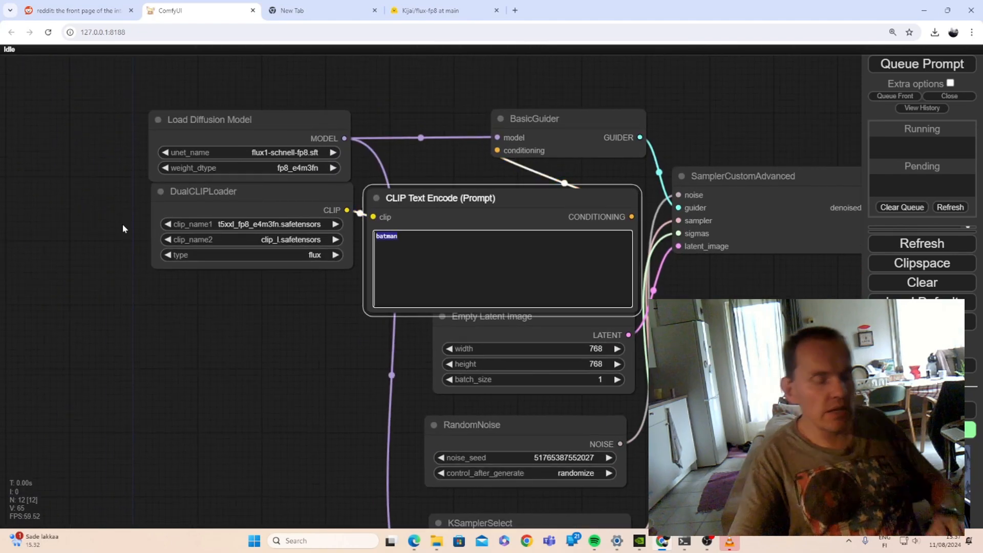
Step: Enter the prompt 'a snapchat picture of a cat at average house in 2015' and queue generation
{"action": "type", "text": "pho"}
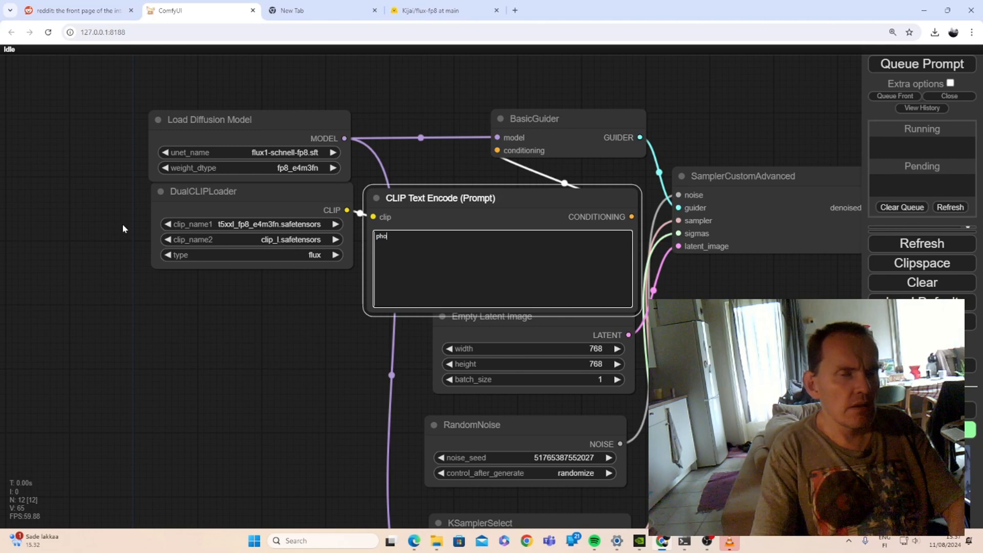
{"action": "type", "text": "a snapc"}
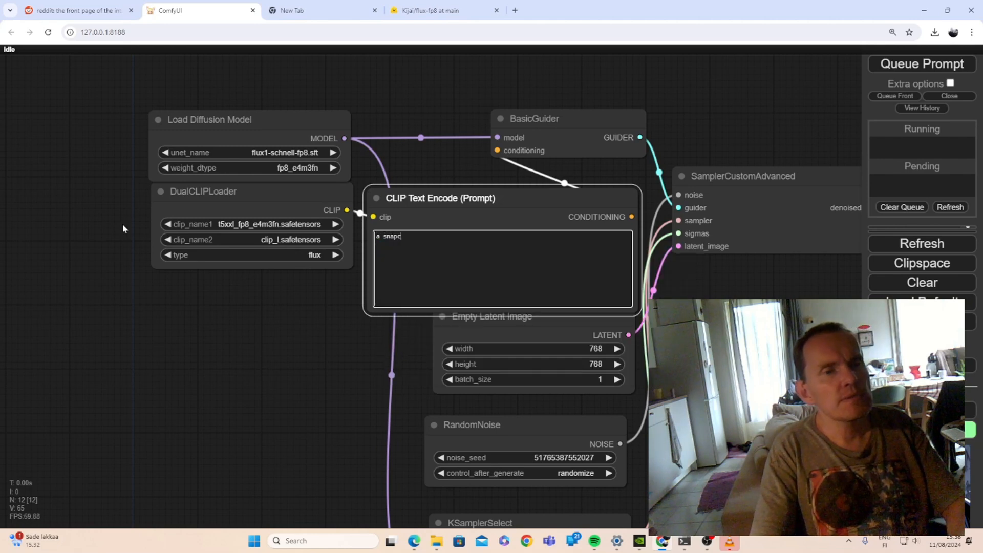
{"action": "type", "text": "hat picture of"}
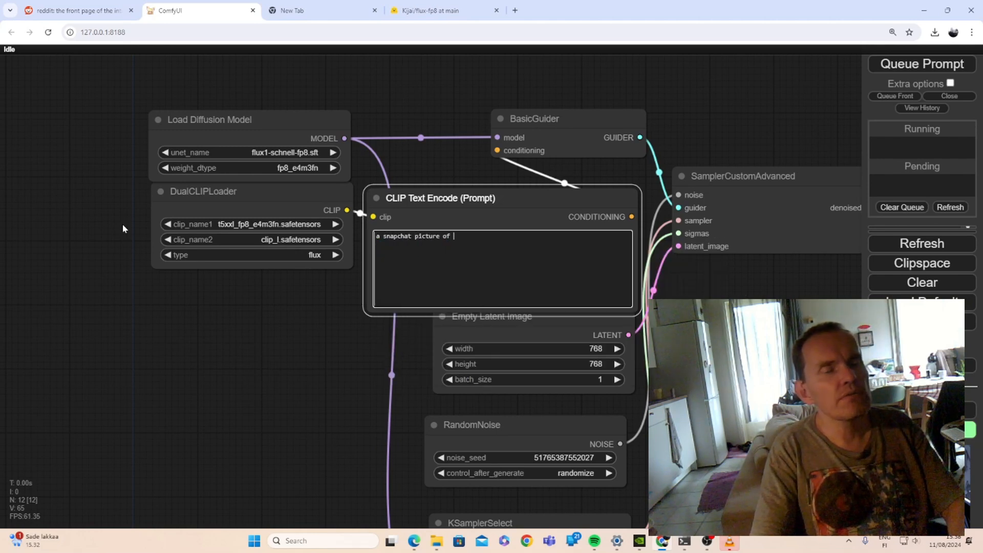
{"action": "type", "text": "a cat"}
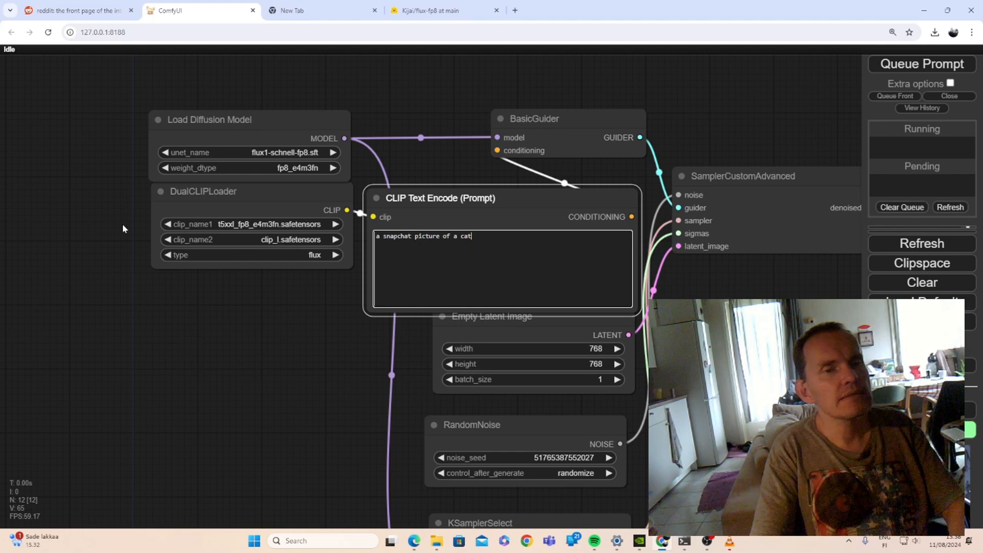
{"action": "type", "text": "at average"}
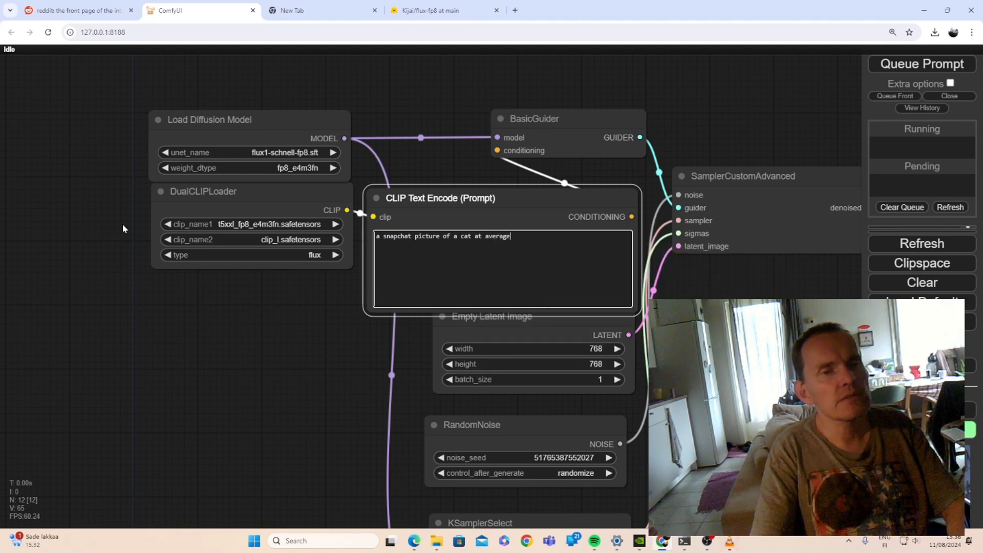
{"action": "type", "text": "house in 2015"}
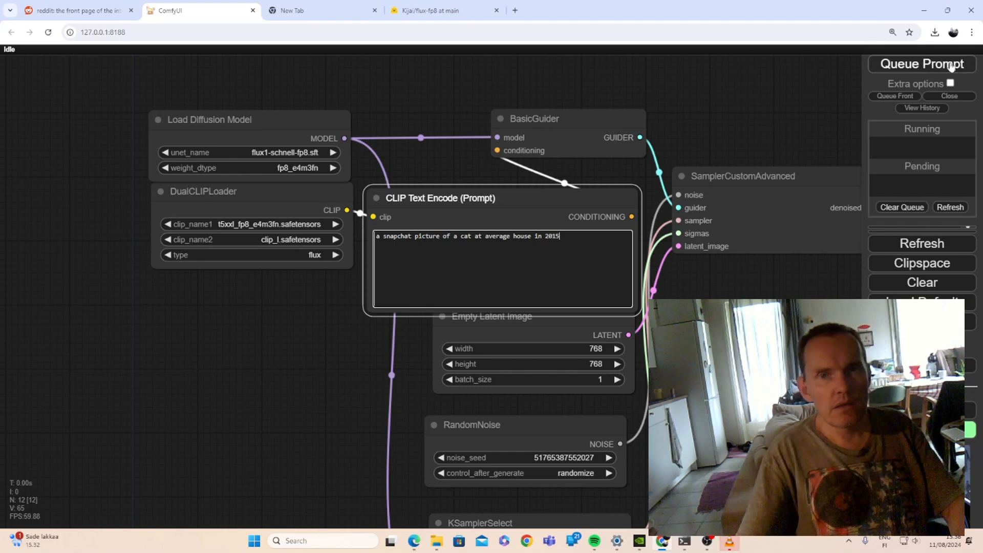
{"action": "left_click", "coordinate": [921, 64]}
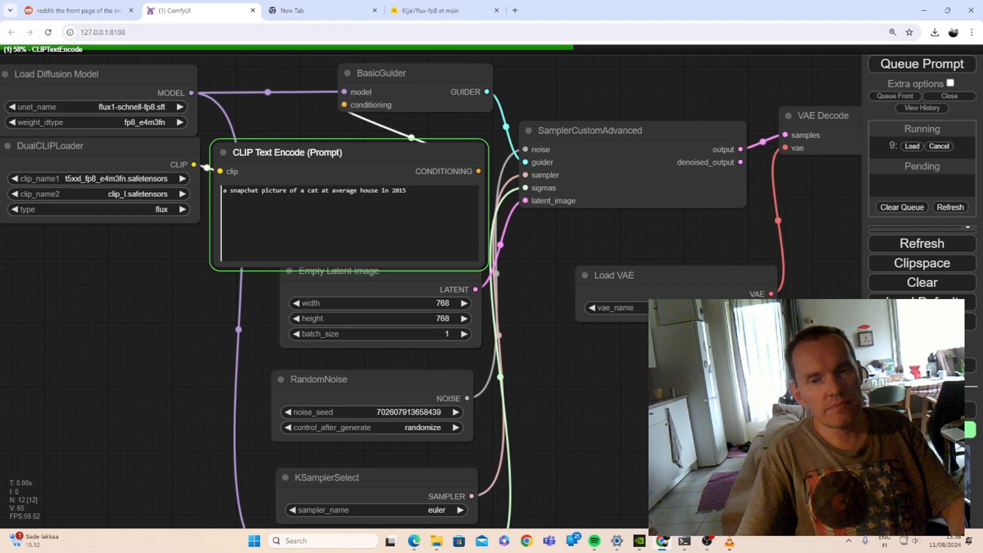